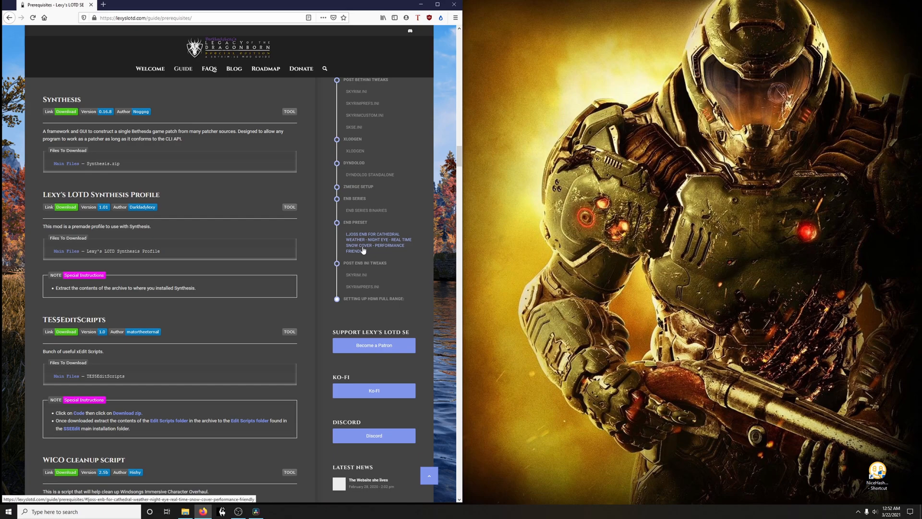
# Step: Download Synthesis.zip from the Synthesis 0.16.8 GitHub release linked in the guide
pyautogui.click(379, 242)
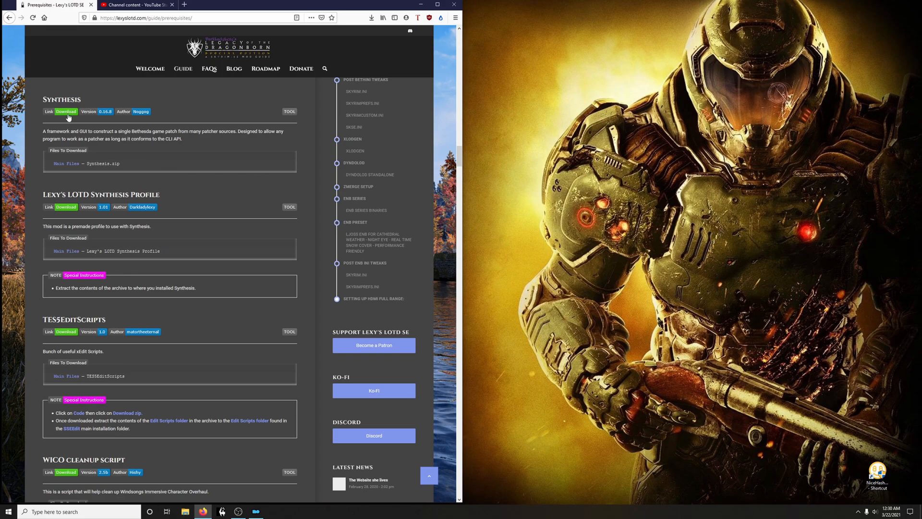
pyautogui.click(66, 111)
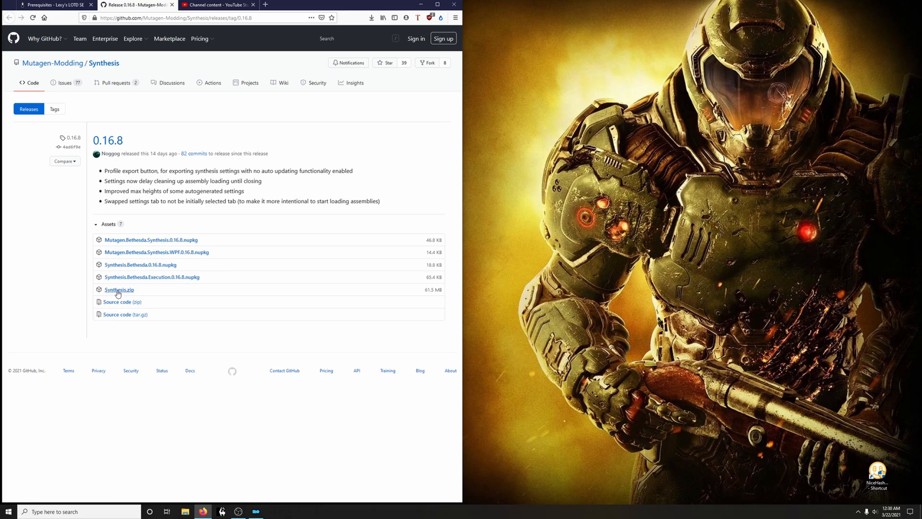
pyautogui.click(119, 290)
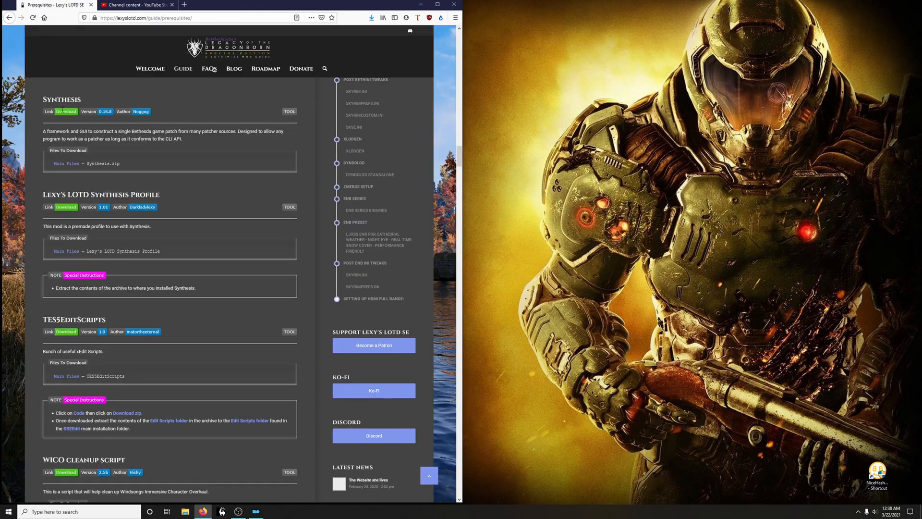
pyautogui.moveTo(64, 203)
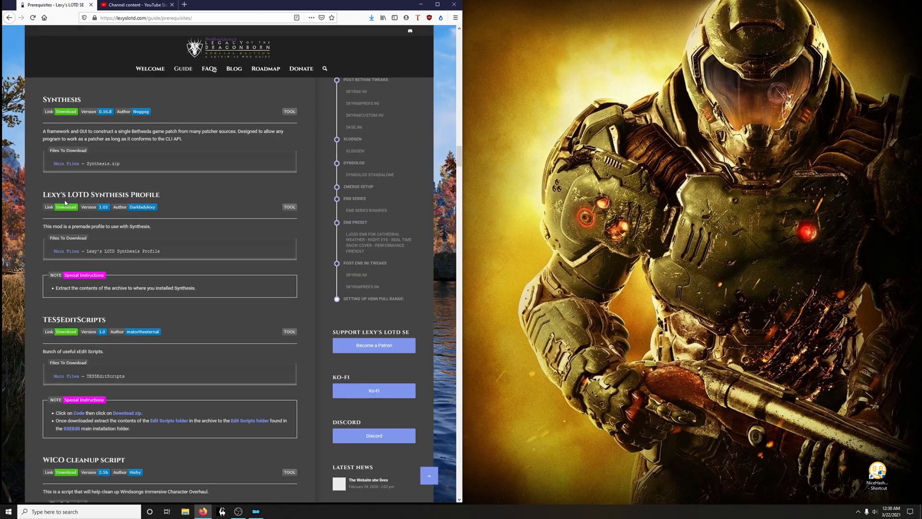
pyautogui.moveTo(66, 208)
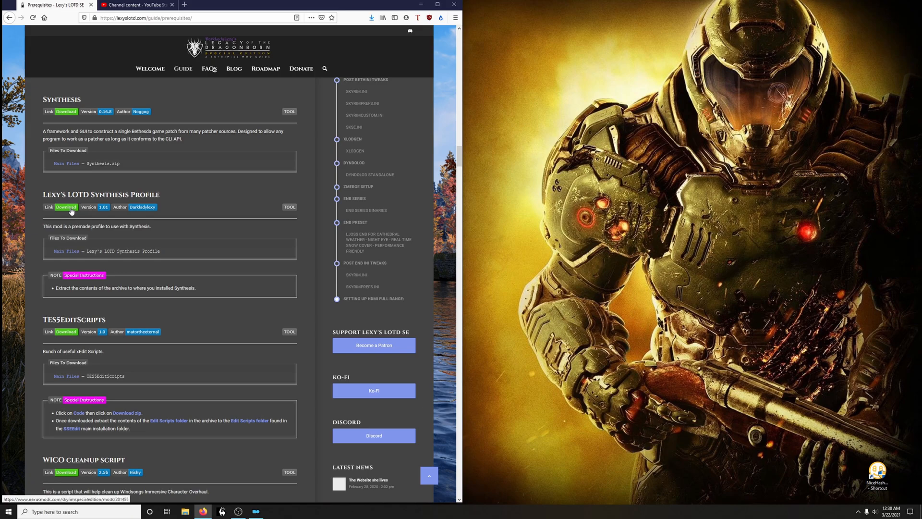
# Step: Manually download the Lexy's LOTD Synthesis Profile 7z from its Nexus Mods Files list and save it
pyautogui.click(66, 206)
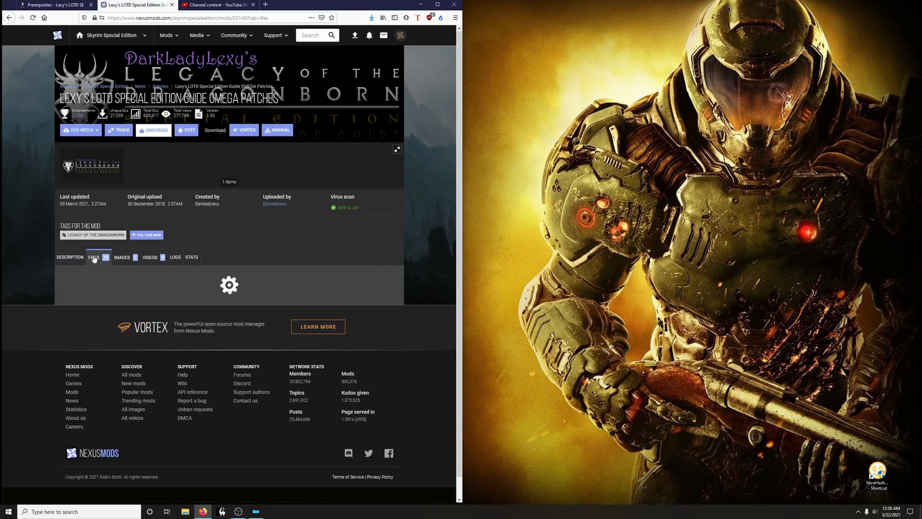
pyautogui.click(93, 257)
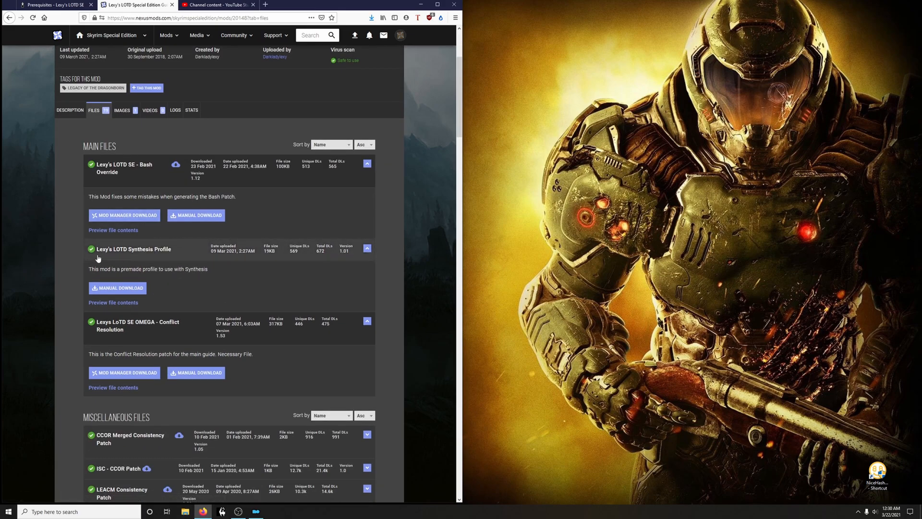
pyautogui.moveTo(173, 260)
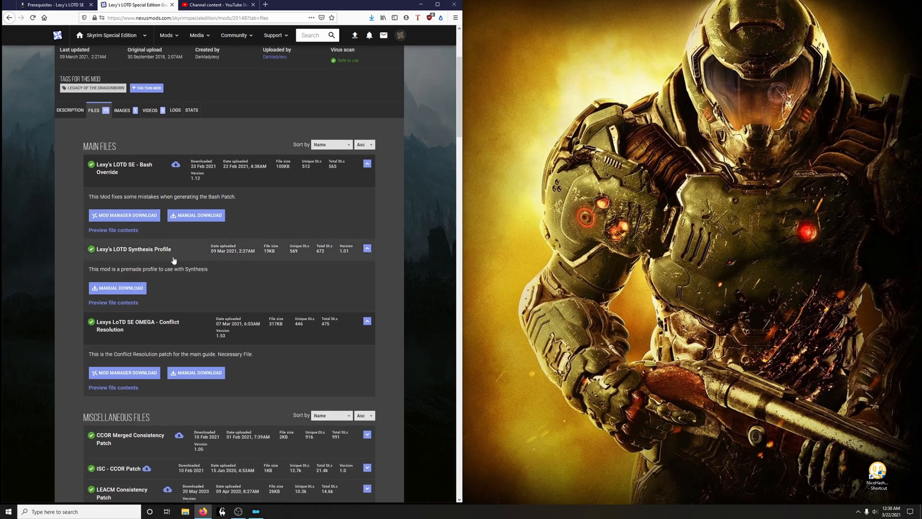
pyautogui.click(116, 288)
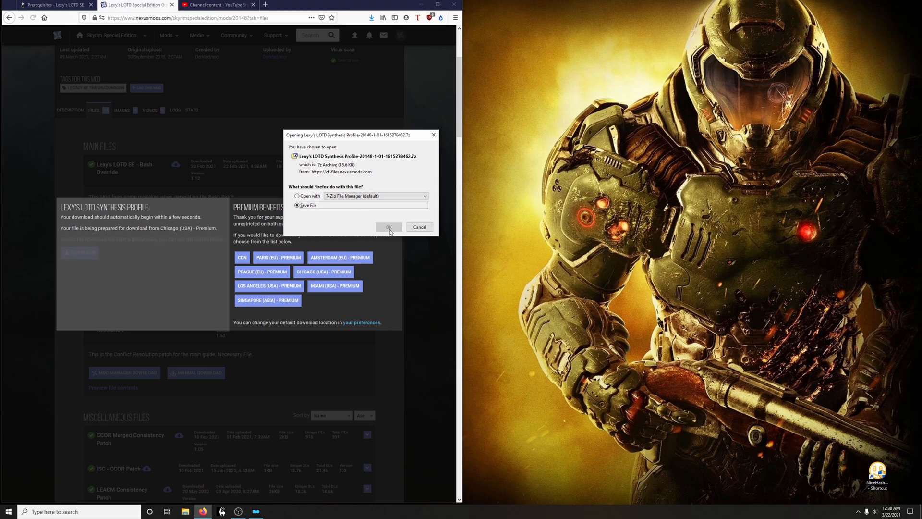
pyautogui.click(388, 227)
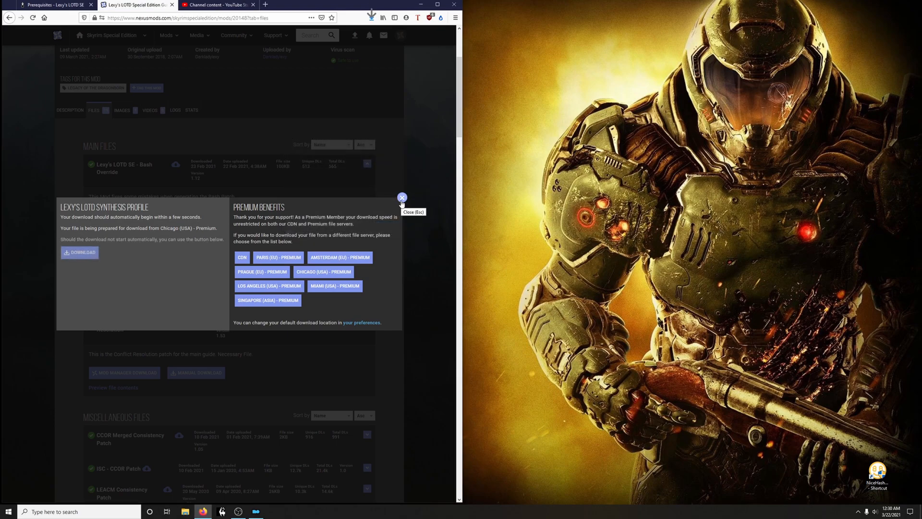
pyautogui.click(185, 511)
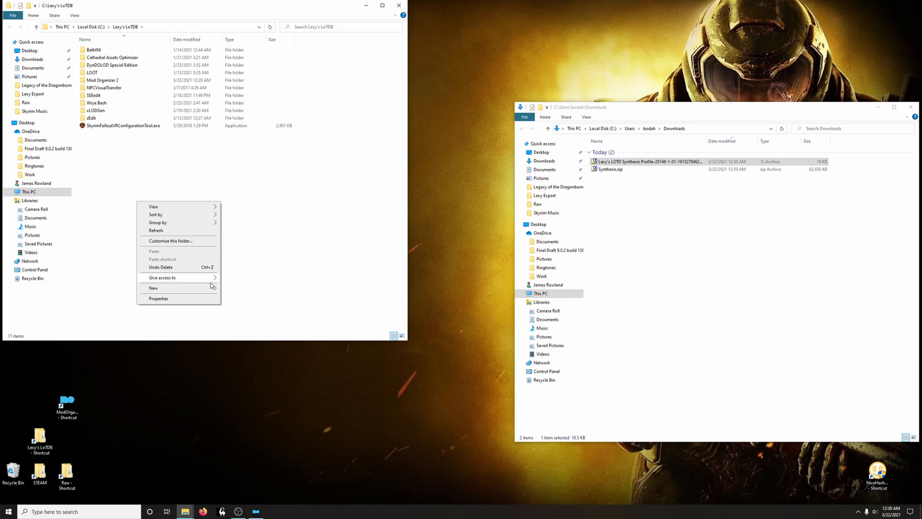
# Step: Create a new folder named Synthesis inside Lexy's LoTD
pyautogui.click(152, 287)
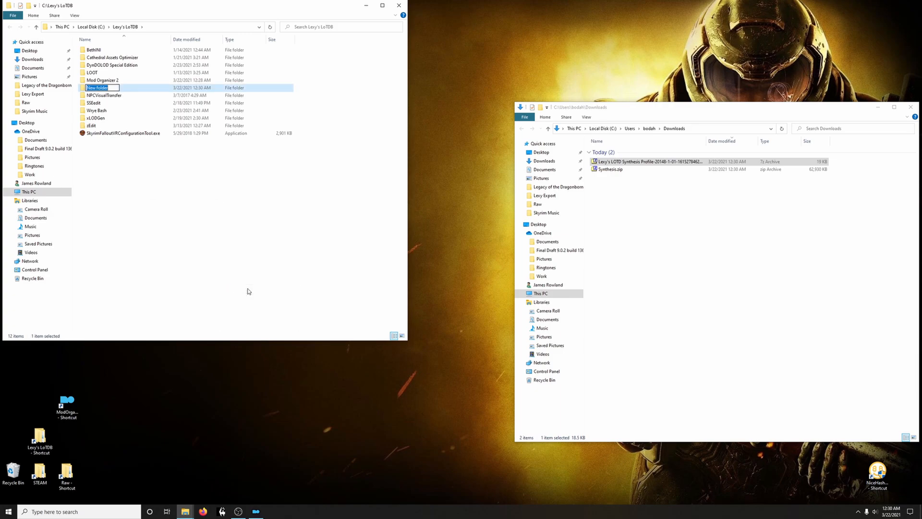
pyautogui.write('Synthesis')
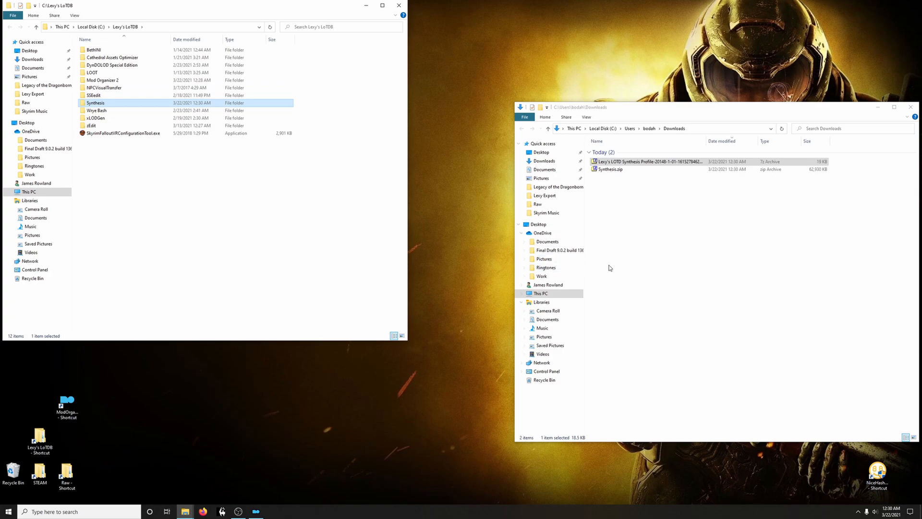
# Step: Extract all files from Synthesis.zip into the Synthesis folder with 7-Zip
pyautogui.doubleClick(610, 169)
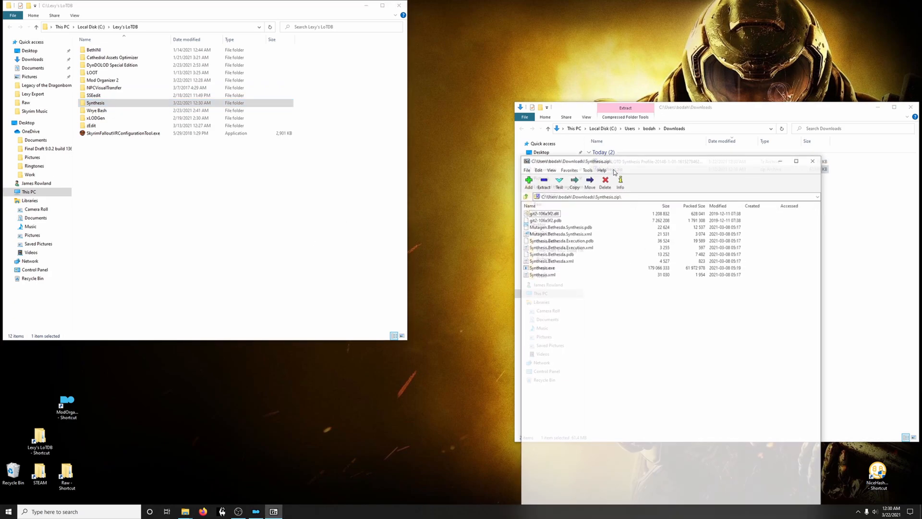
pyautogui.press('ctrl+a')
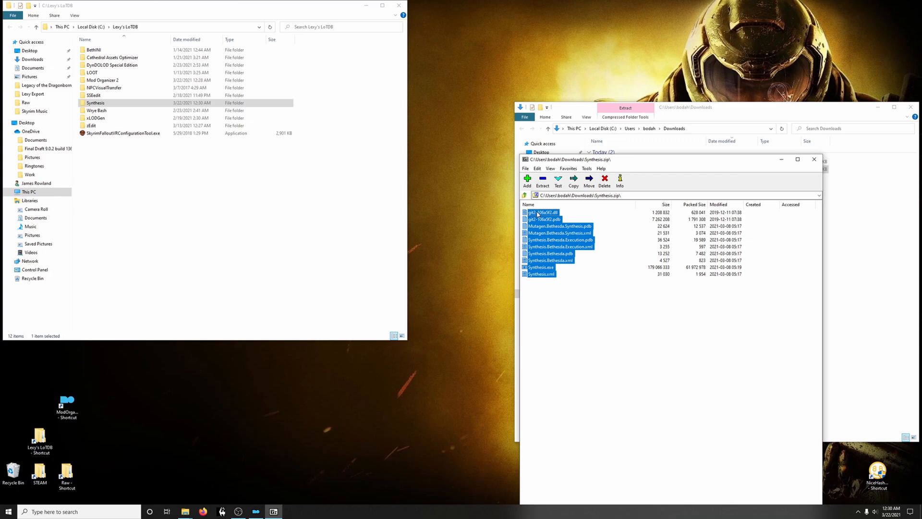
pyautogui.click(541, 181)
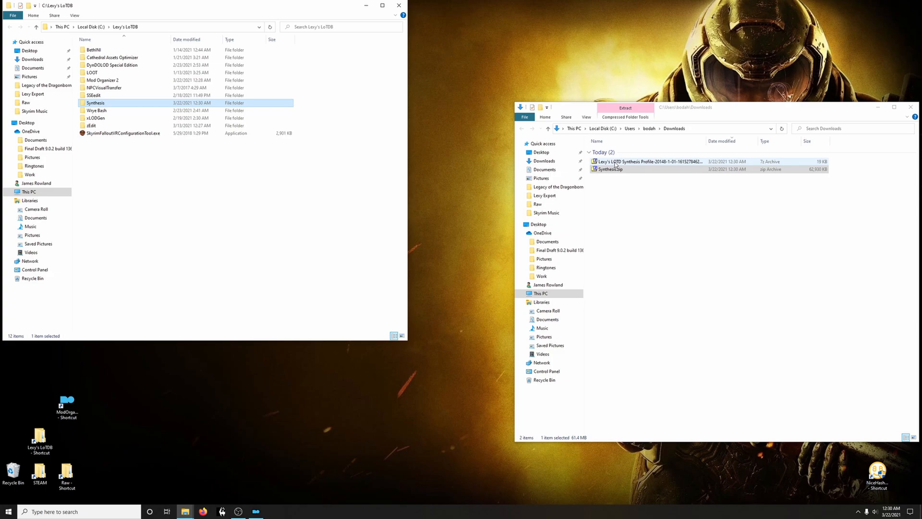
# Step: Extract the Synthesis Profile archive into the Synthesis folder and close 7-Zip
pyautogui.doubleClick(647, 161)
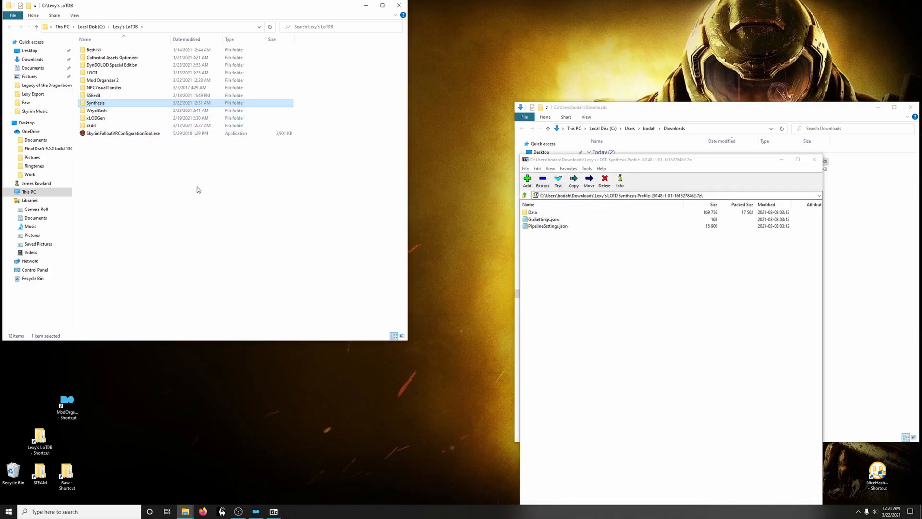
pyautogui.click(814, 160)
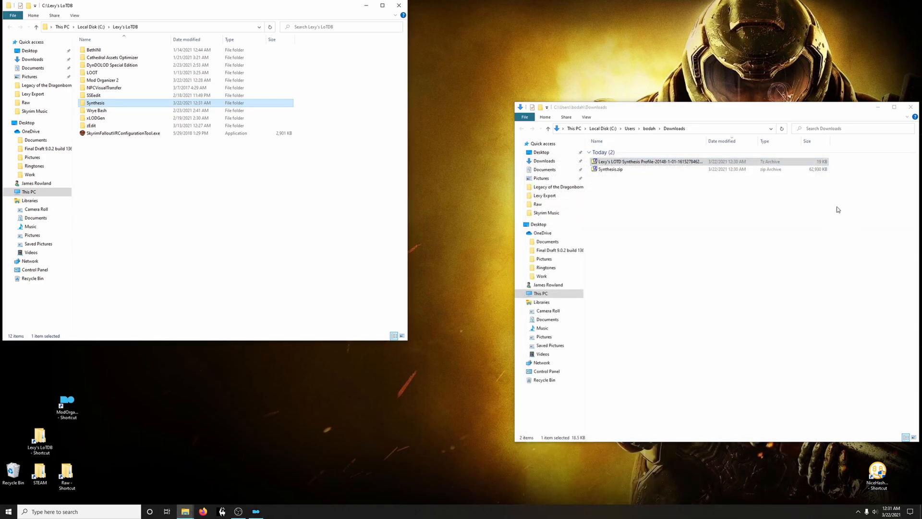
pyautogui.click(911, 107)
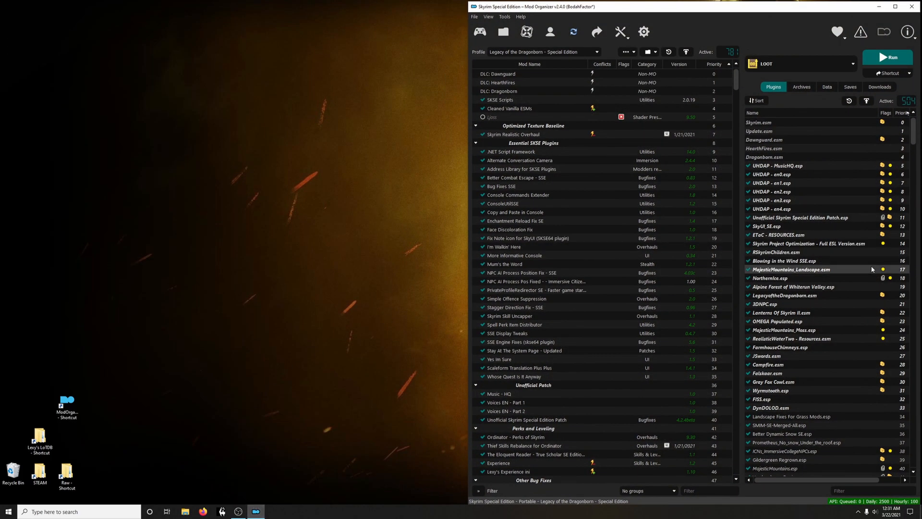
pyautogui.moveTo(729, 237)
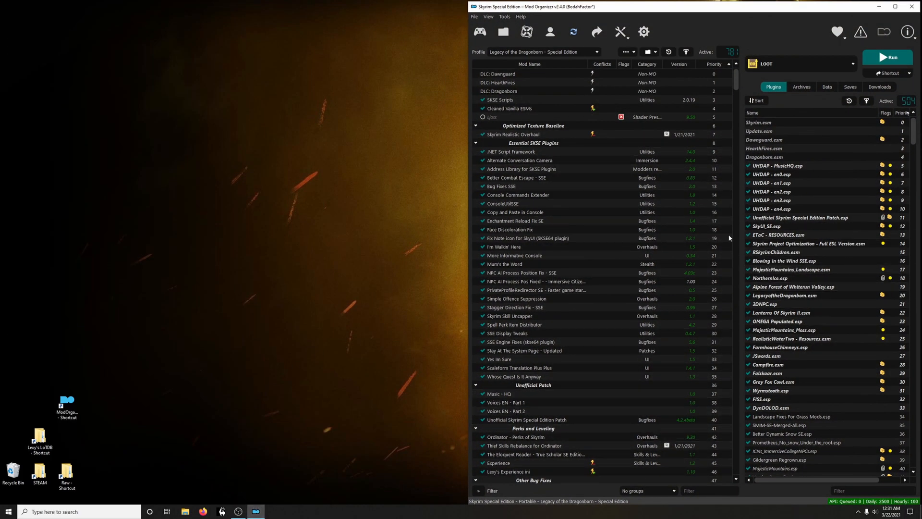
# Step: Reach the Modify Executables editor from the run dropdown's <Edit...> entry
pyautogui.click(518, 161)
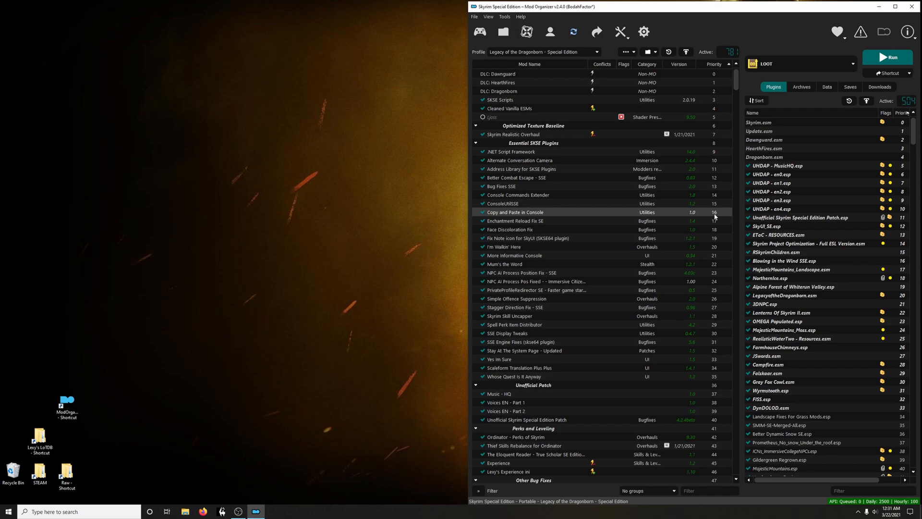
pyautogui.click(862, 64)
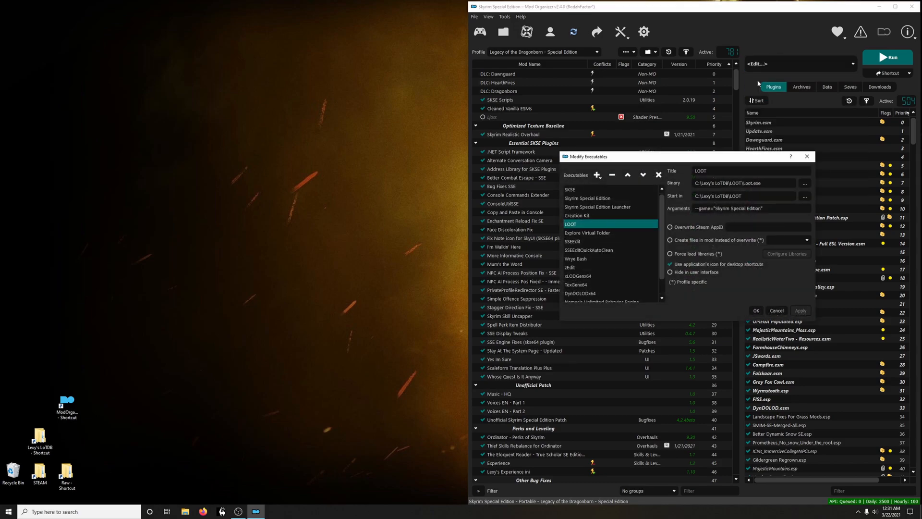
# Step: Add Lexy's LoTD\Synthesis\Synthesis.exe as an executable and confirm Synthesis shows in the run list
pyautogui.click(597, 175)
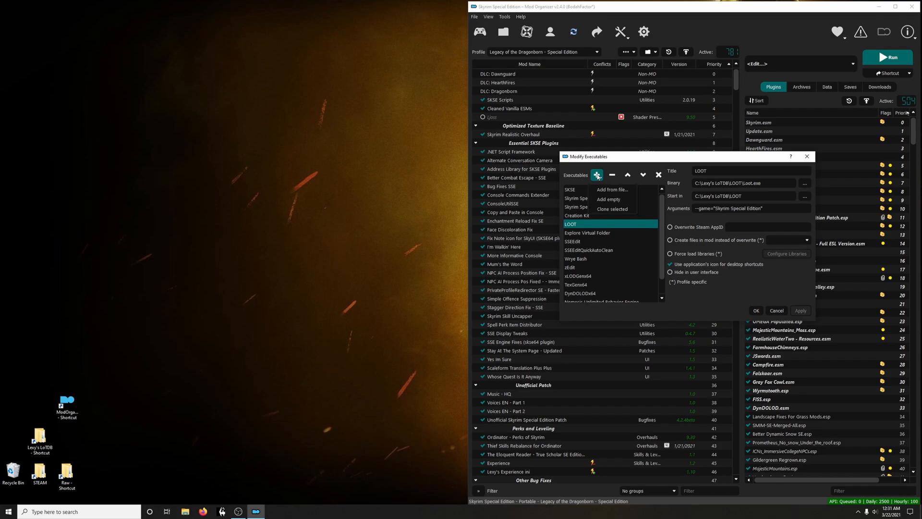
pyautogui.click(612, 190)
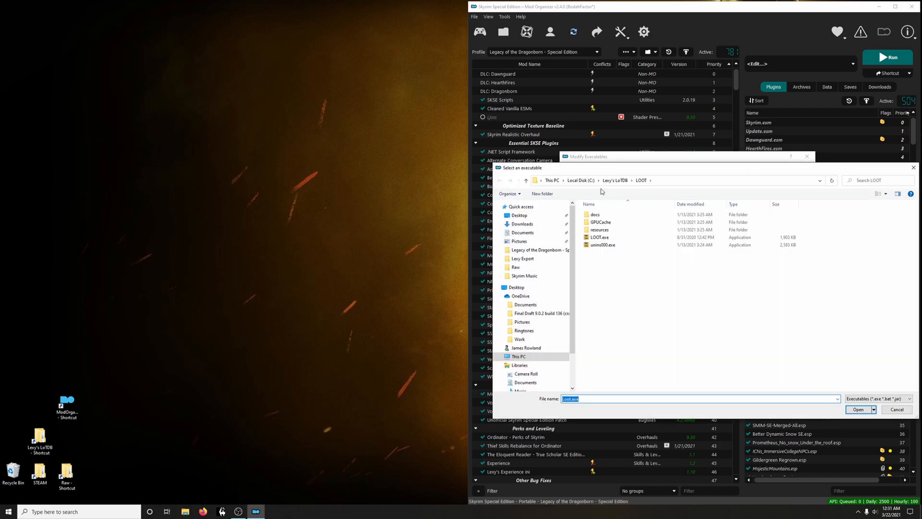
pyautogui.moveTo(615, 182)
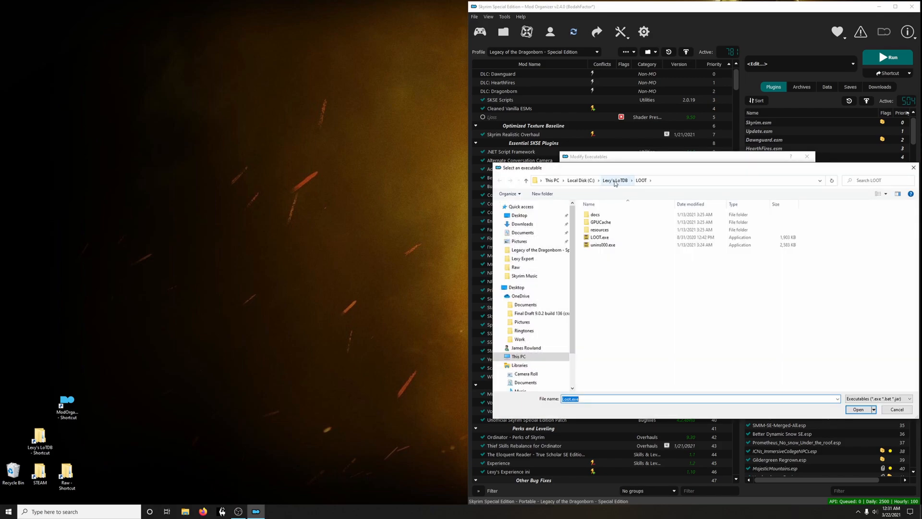
pyautogui.click(615, 180)
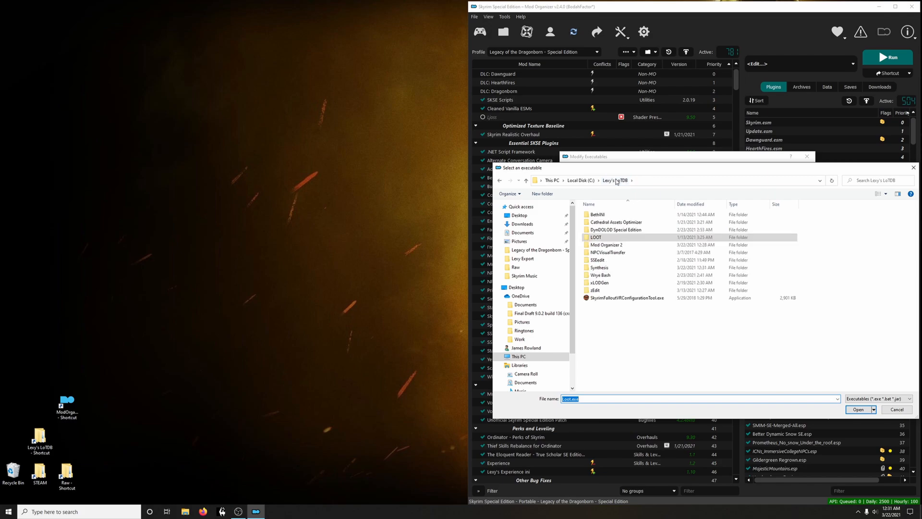
pyautogui.doubleClick(600, 267)
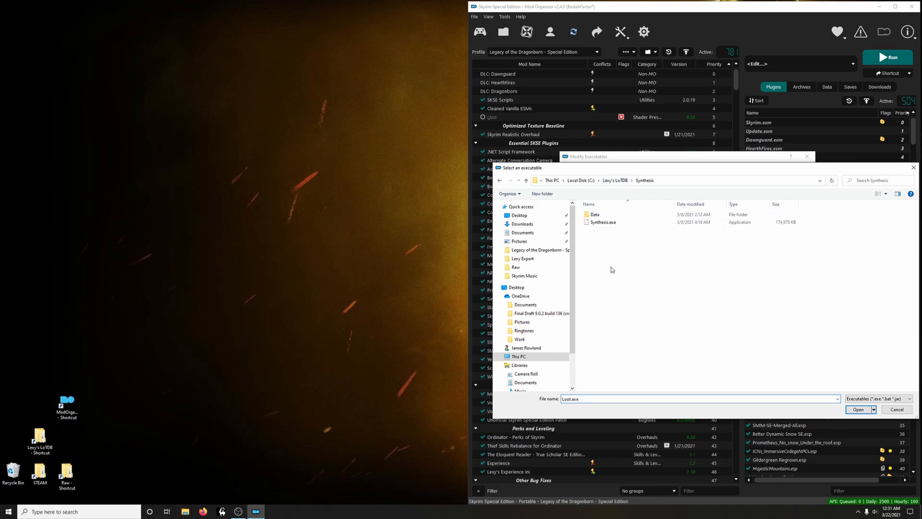
pyautogui.click(602, 222)
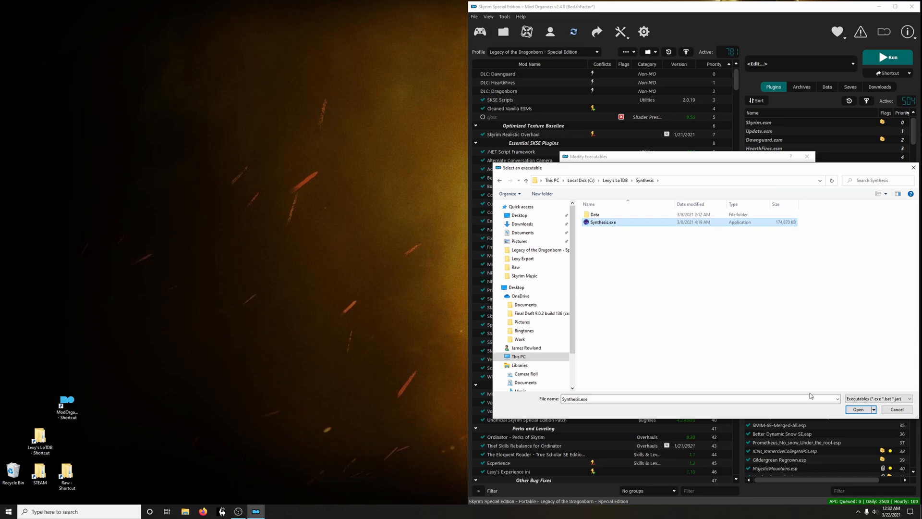
pyautogui.click(858, 409)
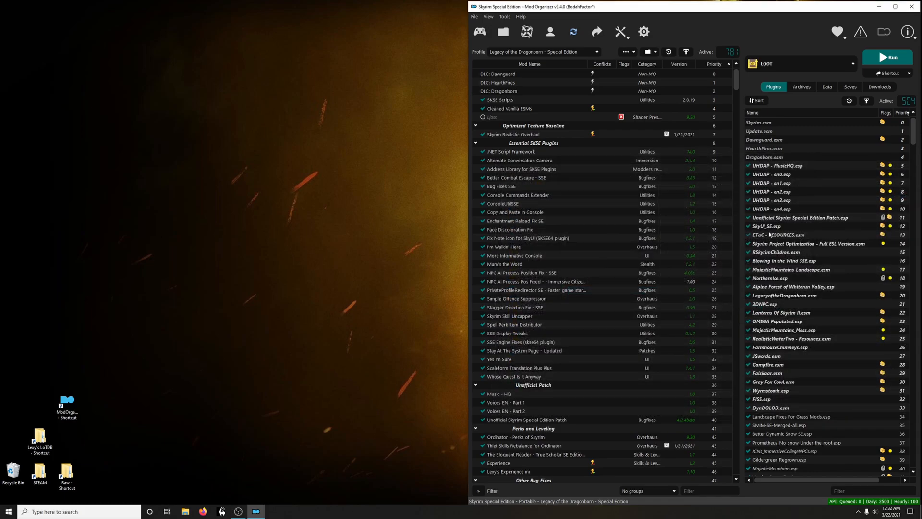
pyautogui.click(861, 63)
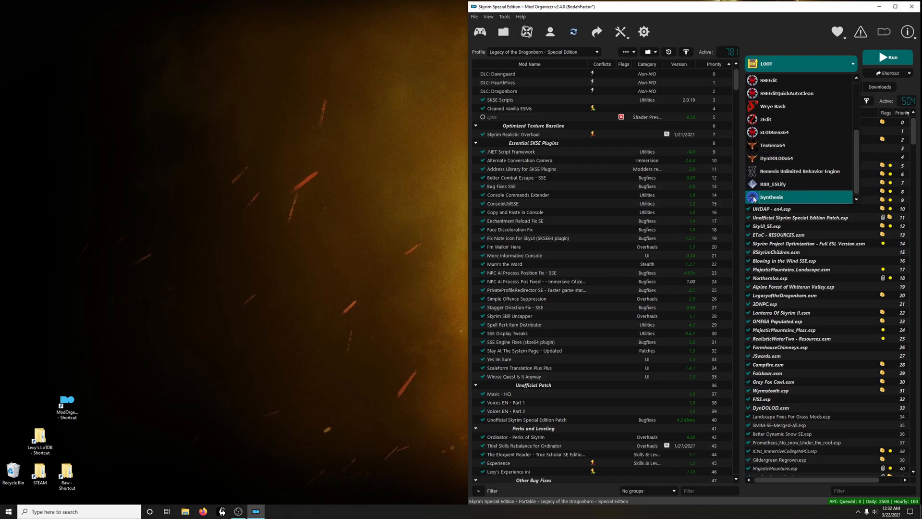